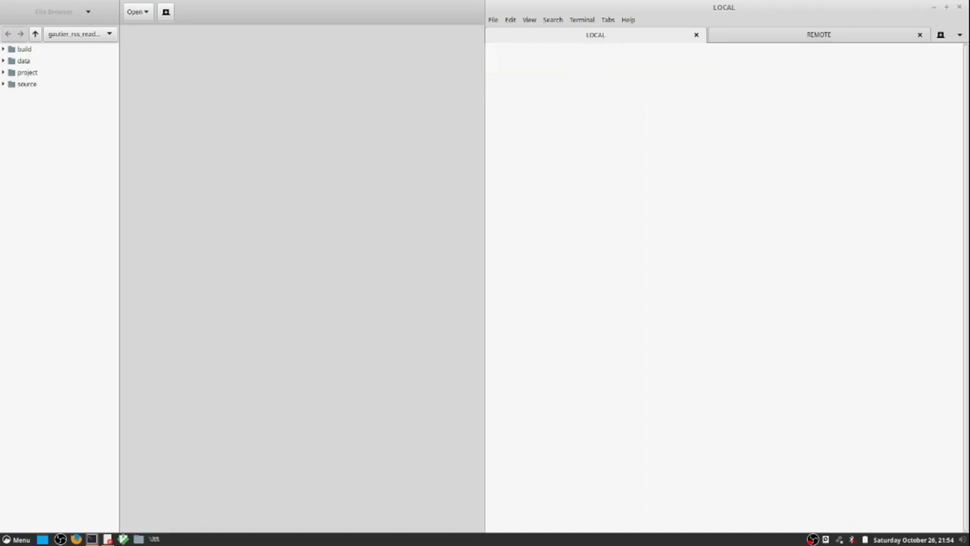
Initialize the repository with git init and check status, showing build, project and source untracked
type("git init")
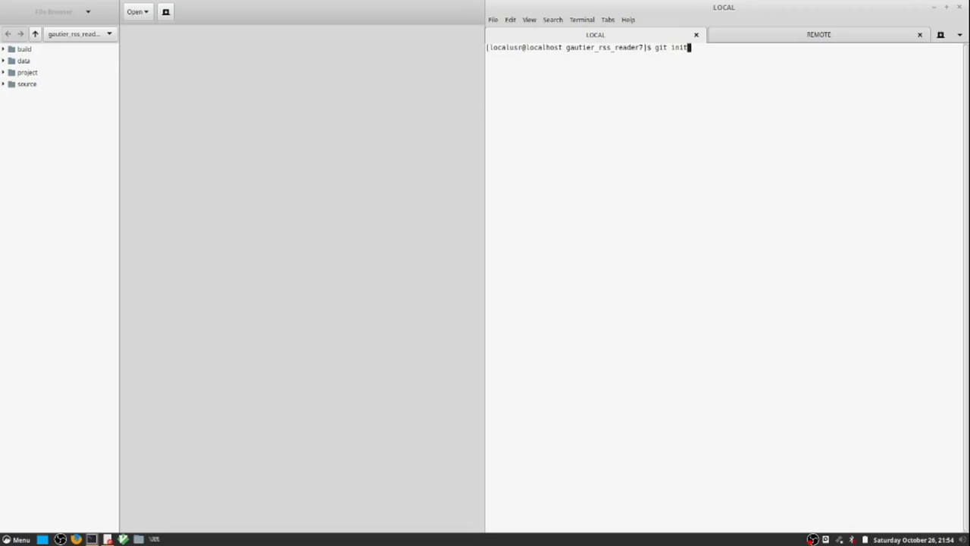
key("Return")
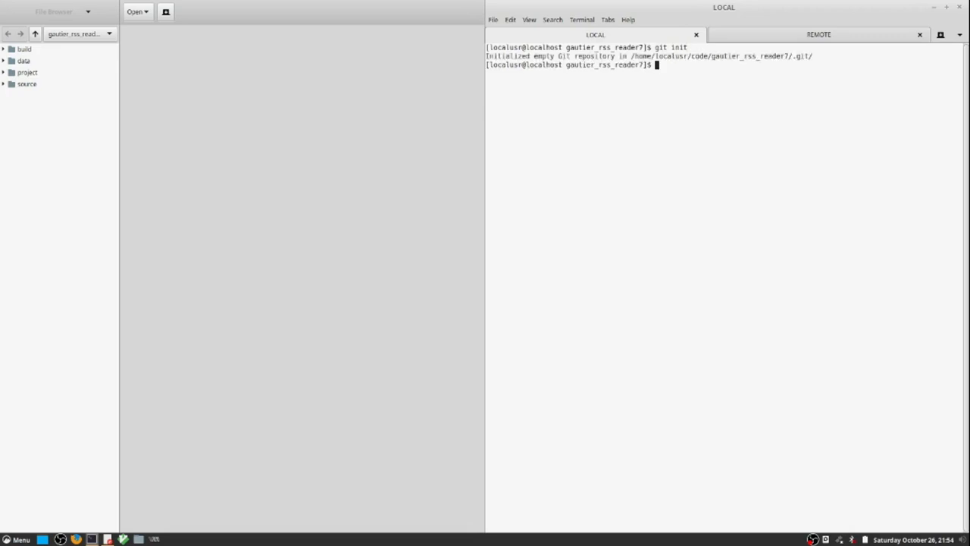
type("git status")
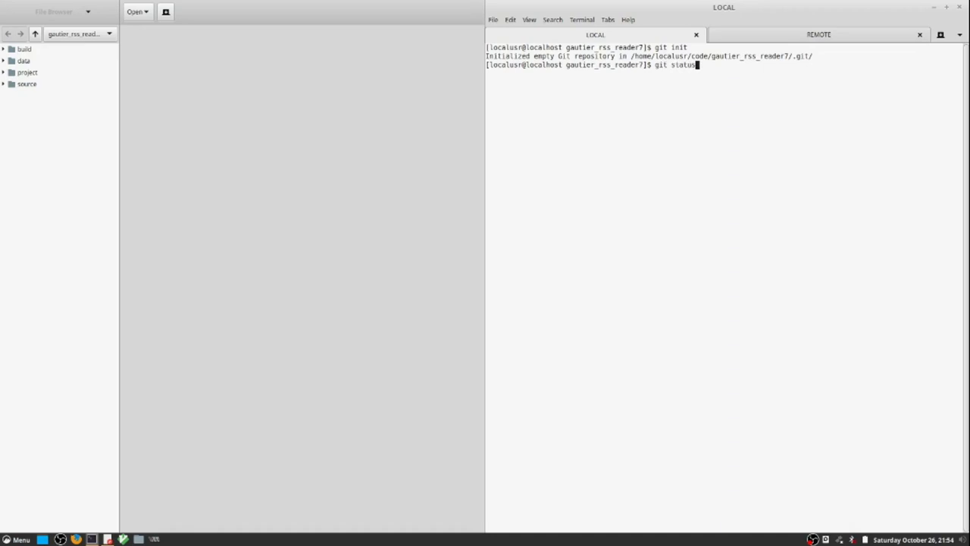
key("Return")
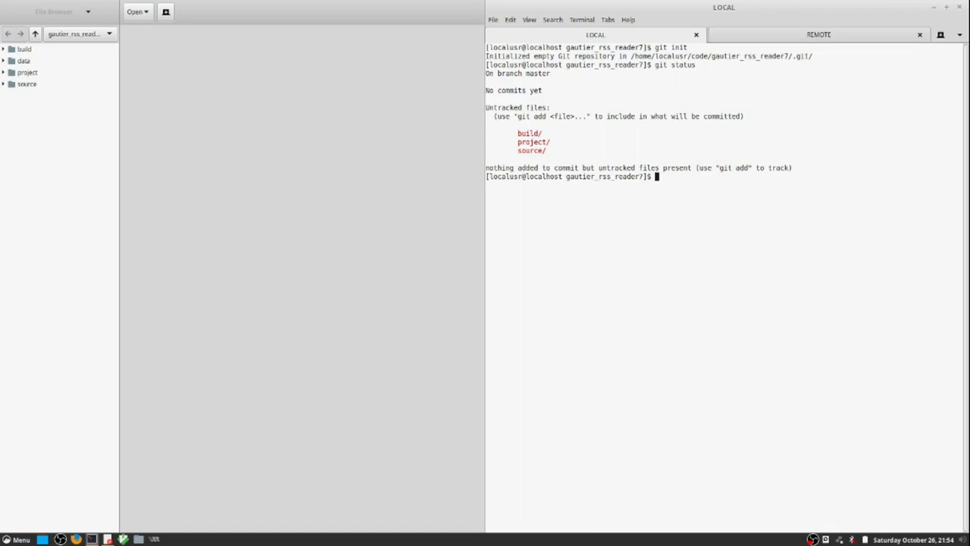
Stage the whole source/ folder with git add
type("git a")
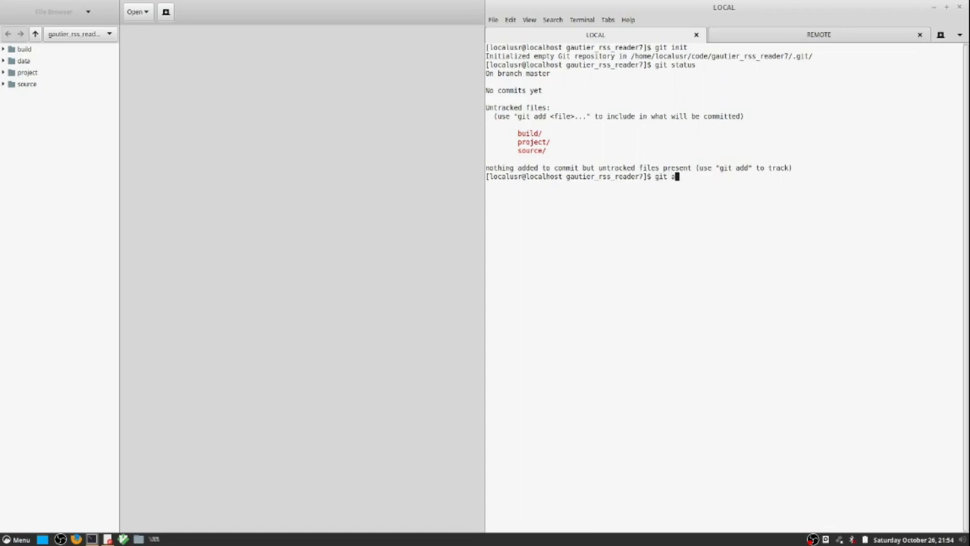
type("dd source/")
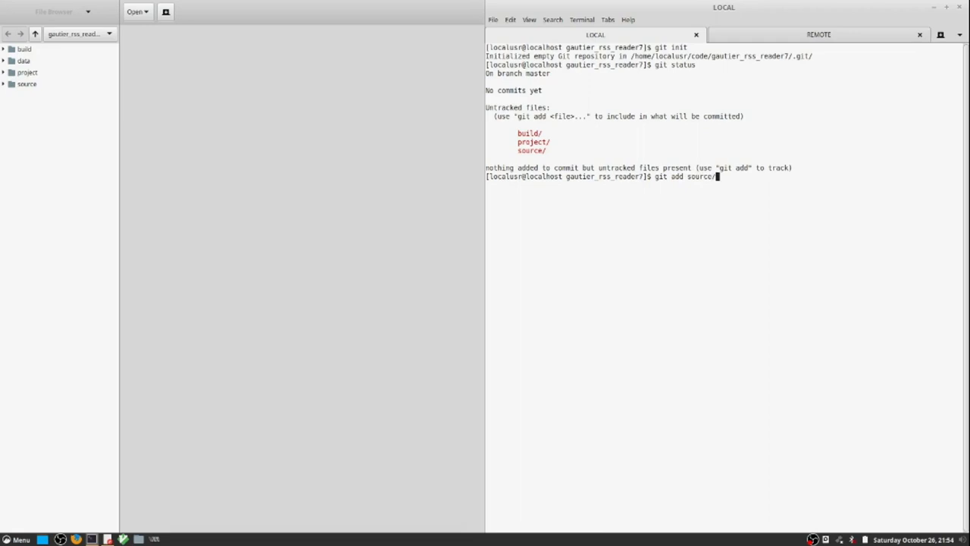
key("Return")
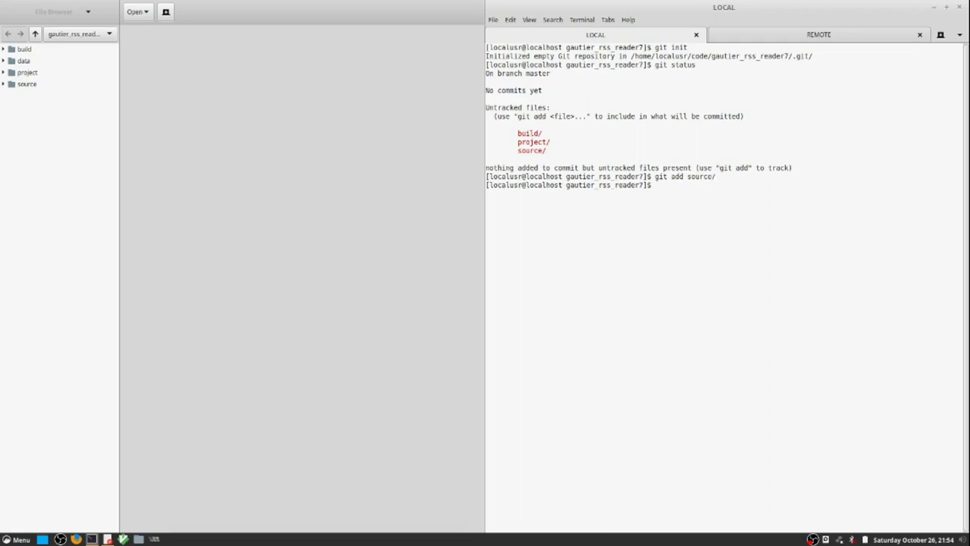
Commit the staged files as "Initial Commit, Source Code"
type("git status")
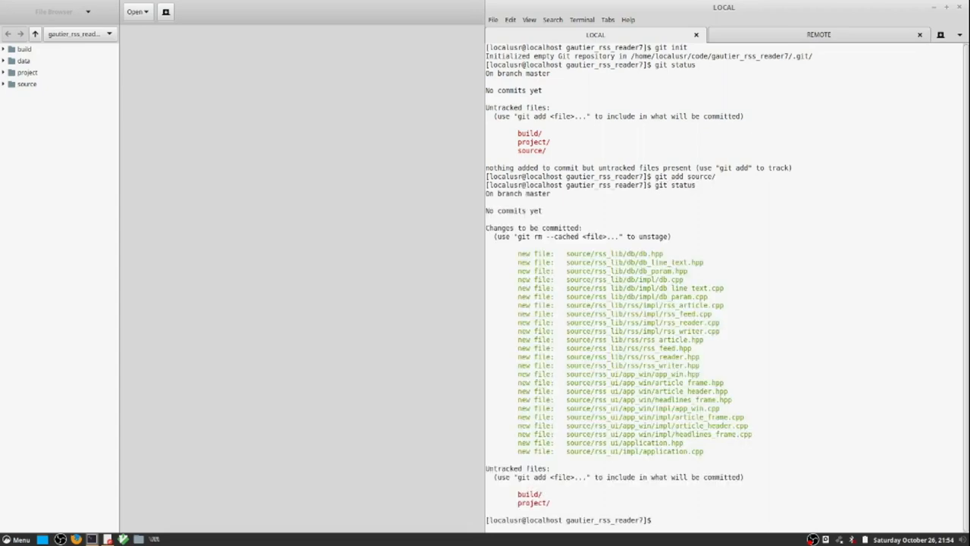
type("git")
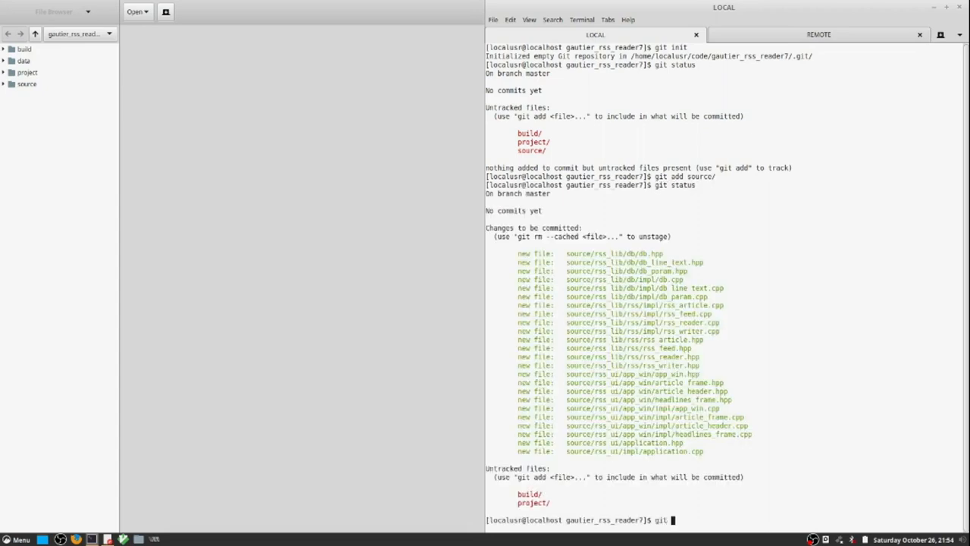
type("commit -m")
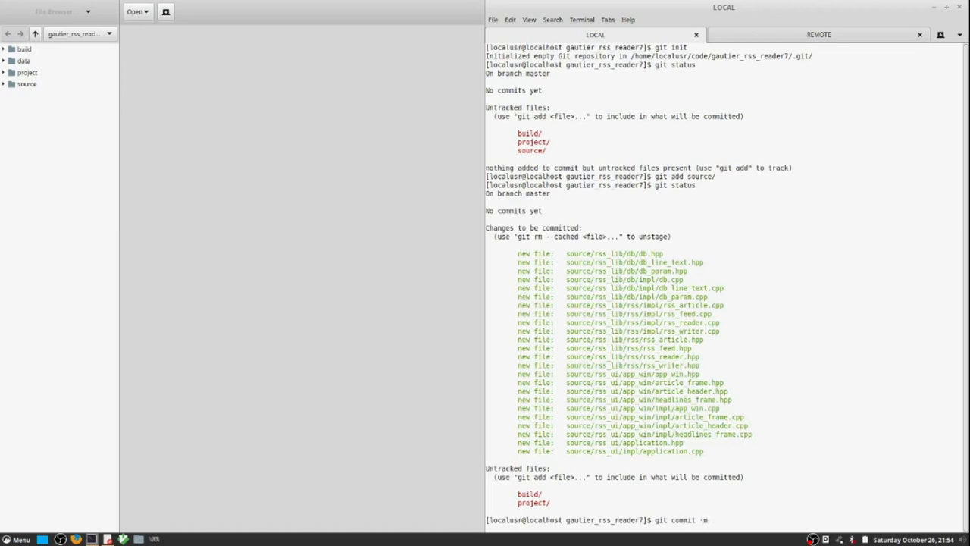
type("\"")
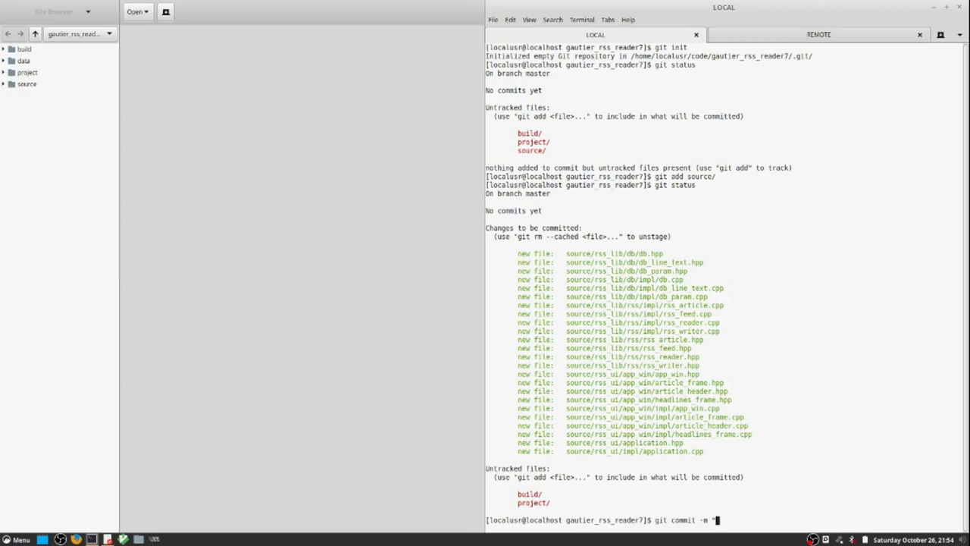
type("Initial Commit,")
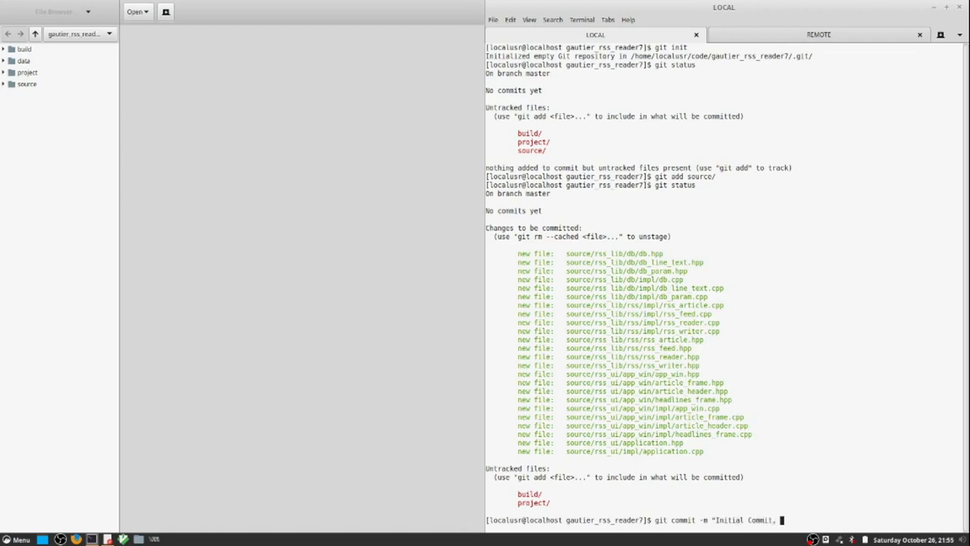
type("Source Code")
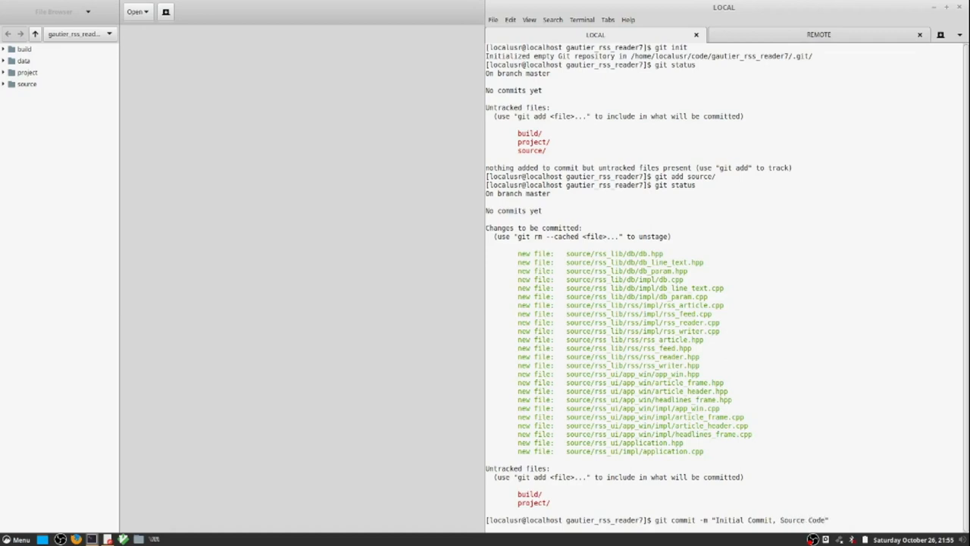
key("Return")
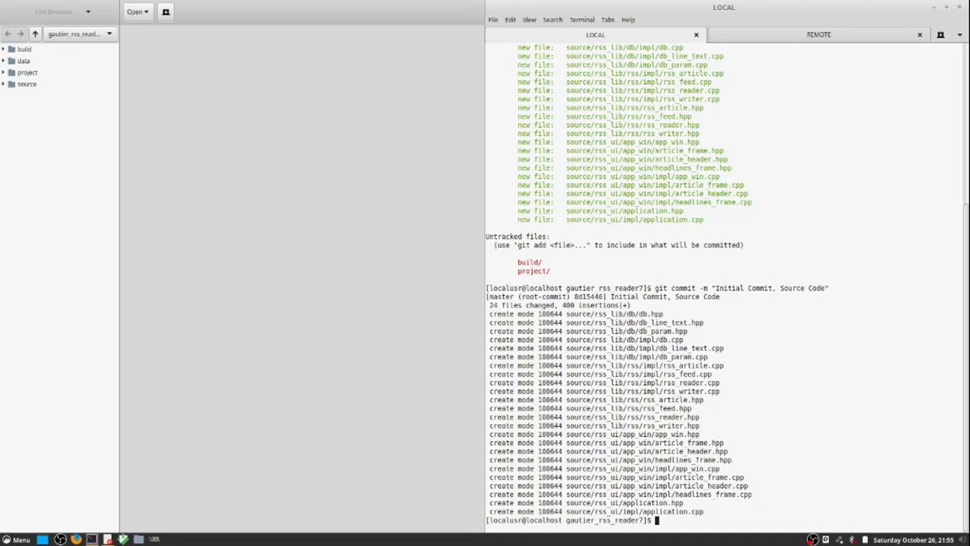
Start vi on a new .gitignore file in the repository root
type("gi")
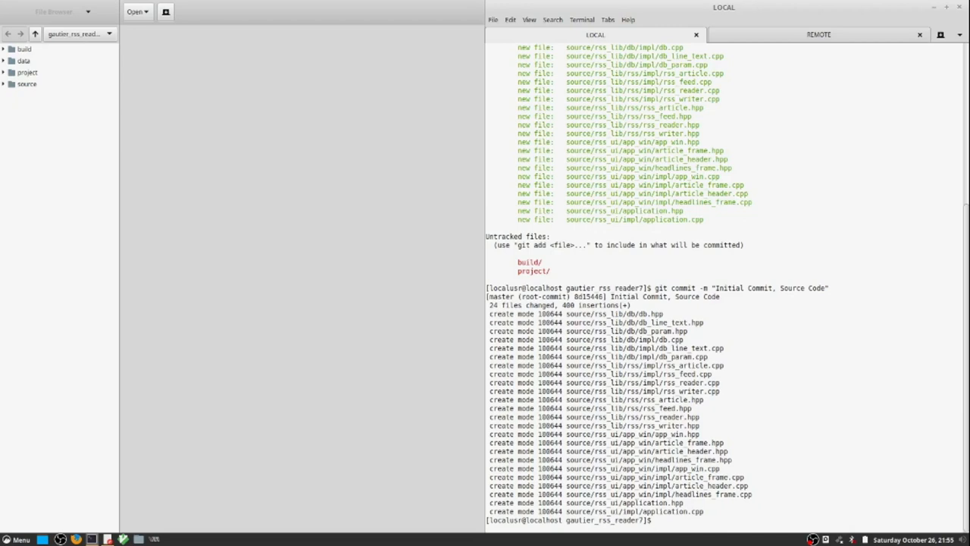
type("vi")
type("b")
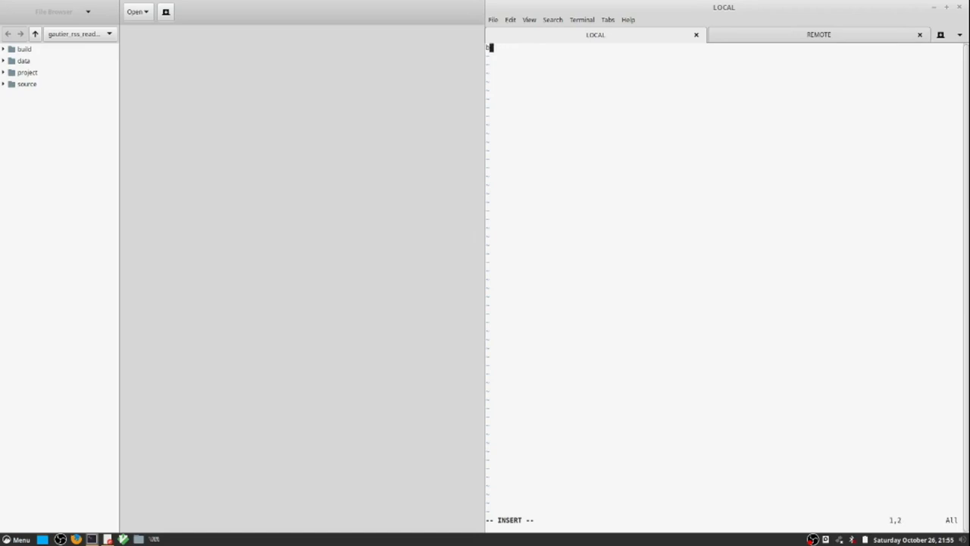
Enter the ignore patterns project/xfer/ and build/bin/ on separate lines
type("project")
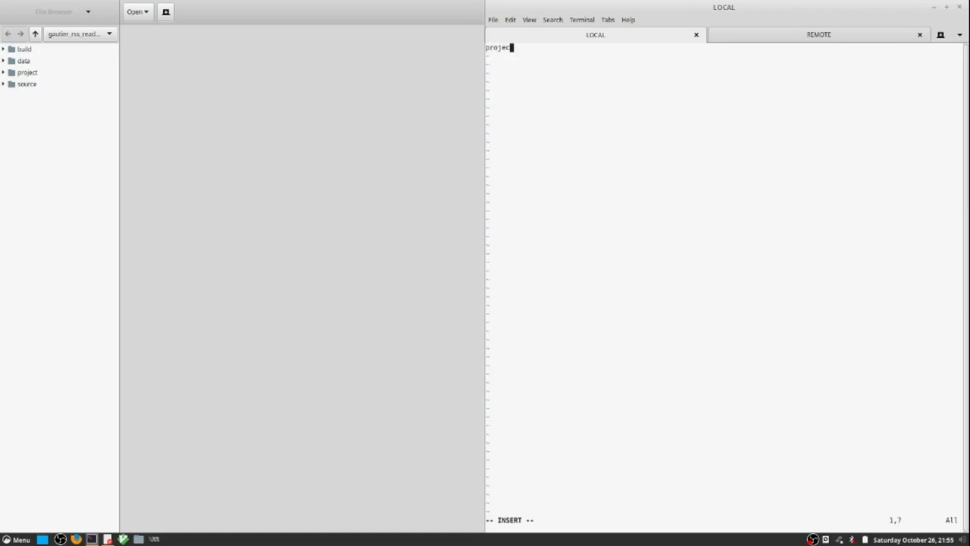
type("t/xfer")
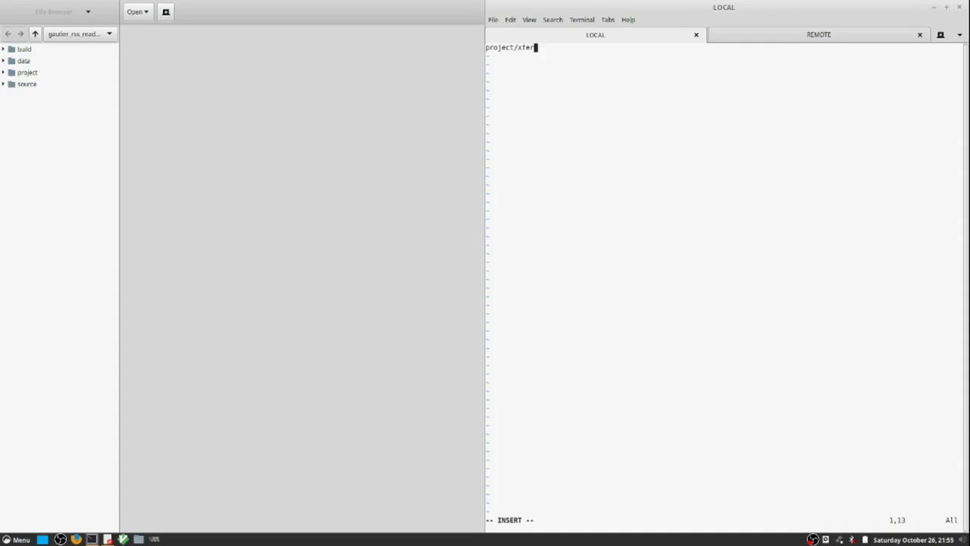
type("/")
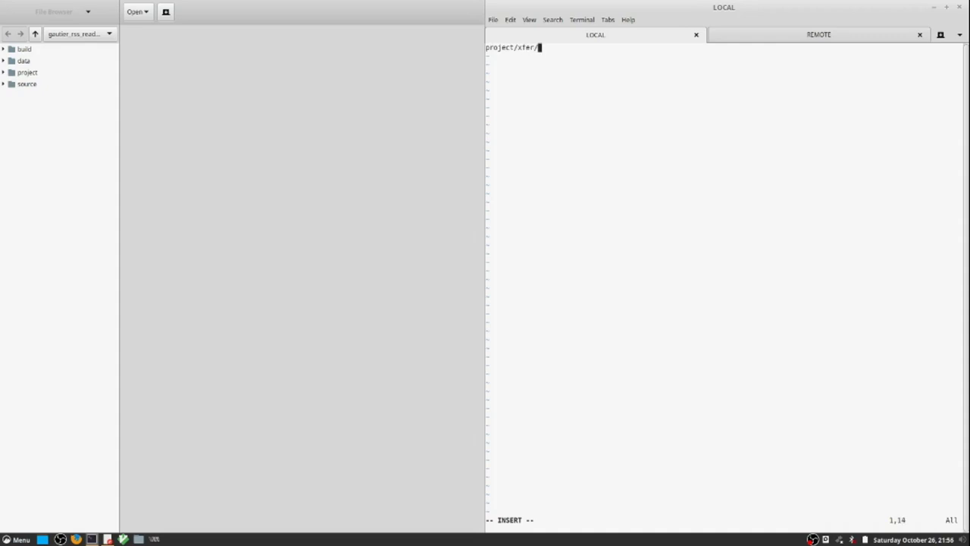
key("Return")
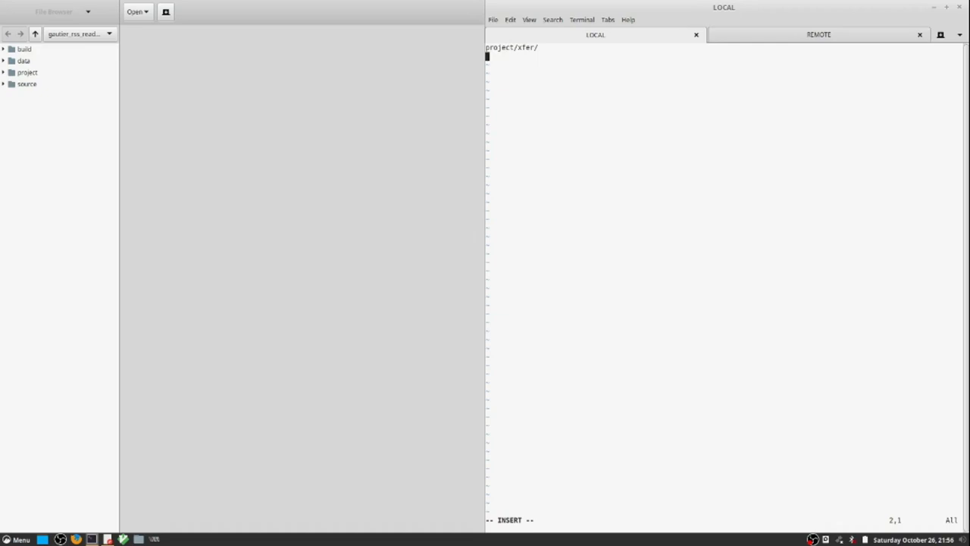
type("build/bin/")
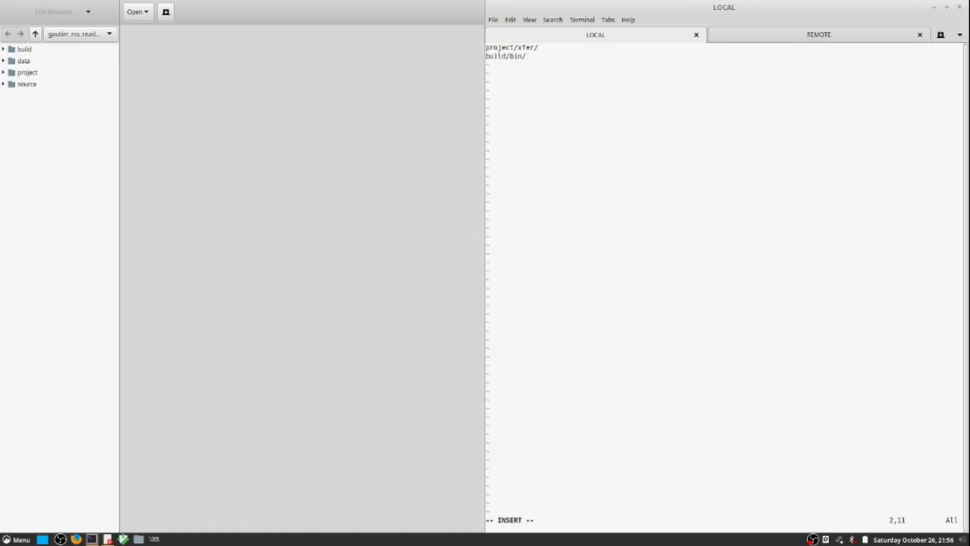
key("Return")
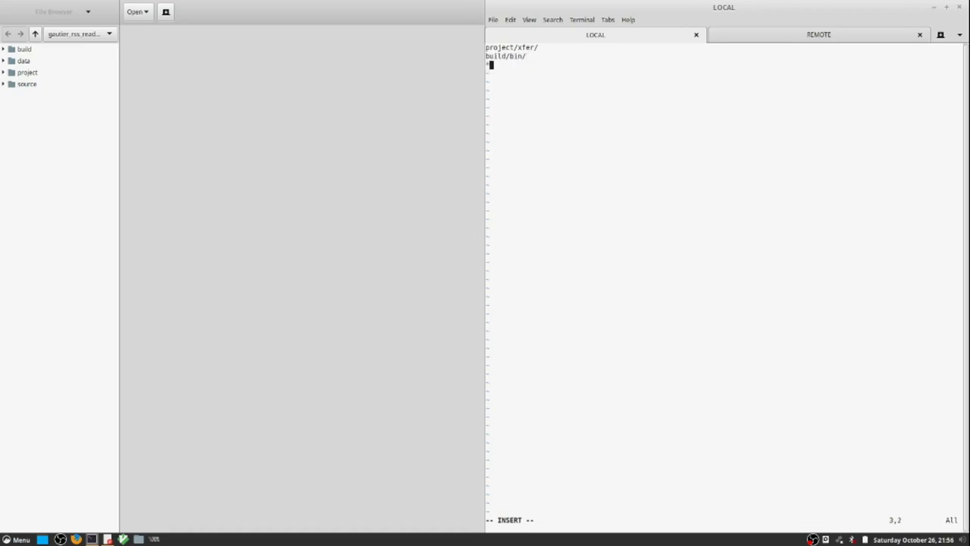
Add the *.*~ backup-file pattern and leave insert mode ready to save
type("*.*")
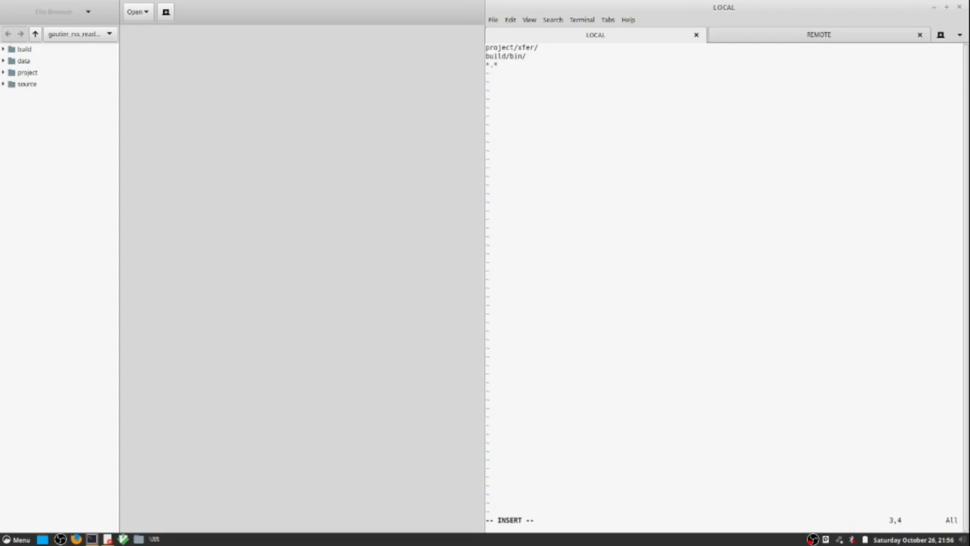
key("BackSpace")
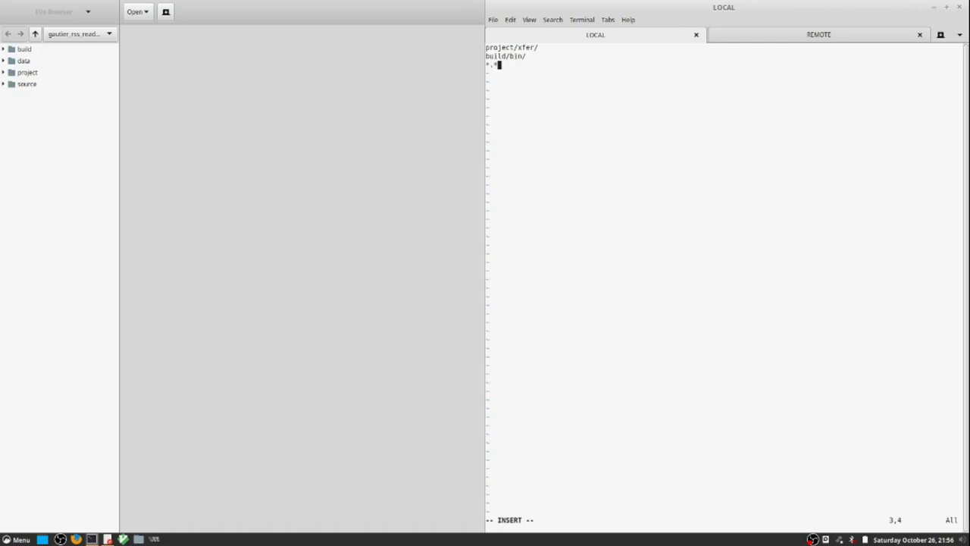
type("-")
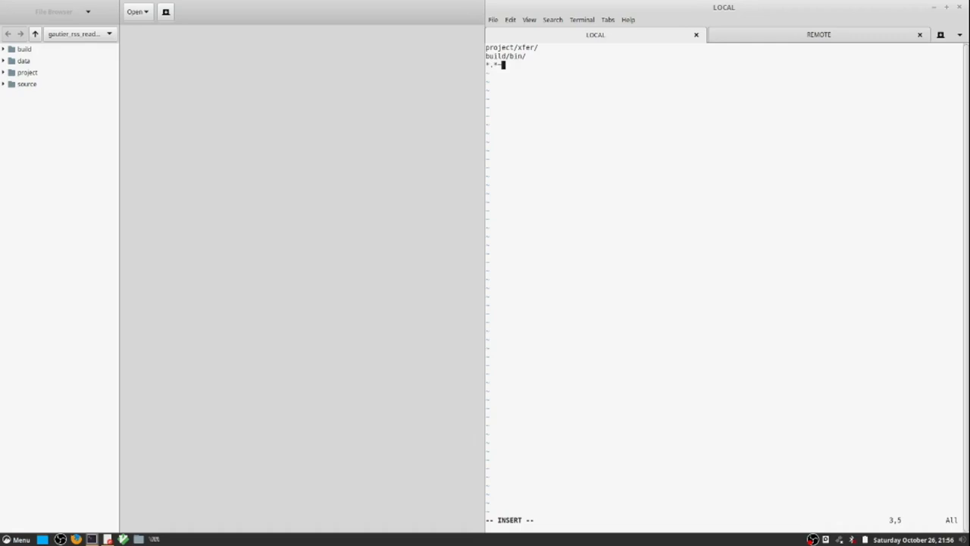
key("Return")
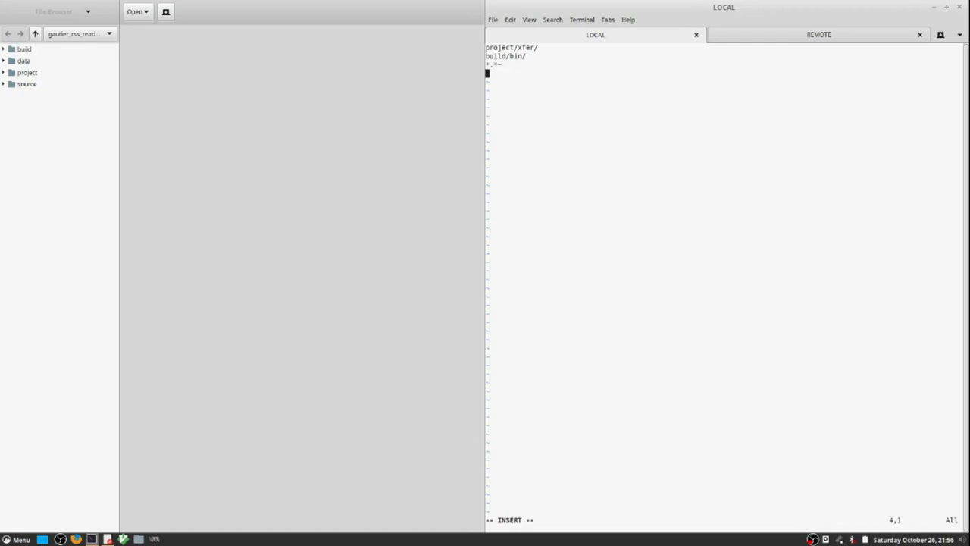
key("Escape")
type("git a")
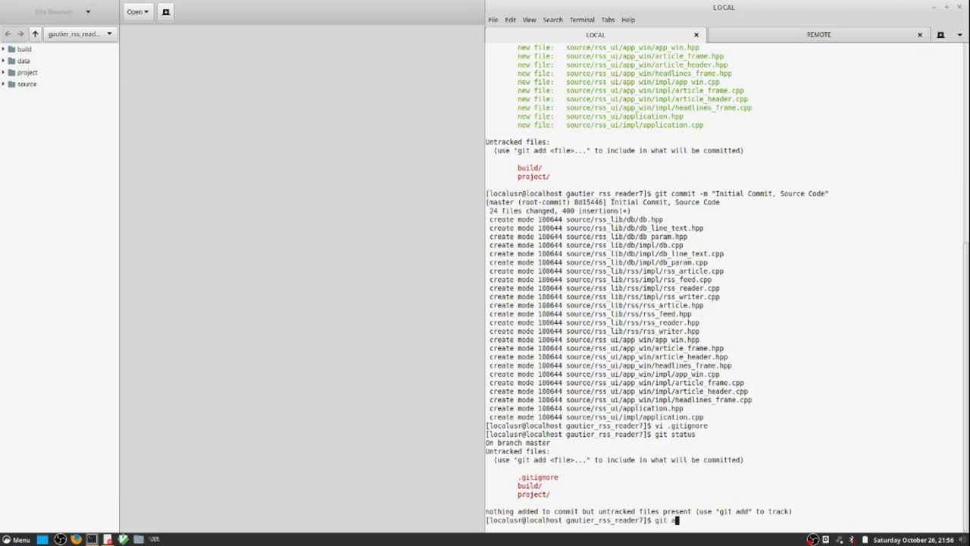
Stage and commit .gitignore as the "gitignore" commit
type("dd")
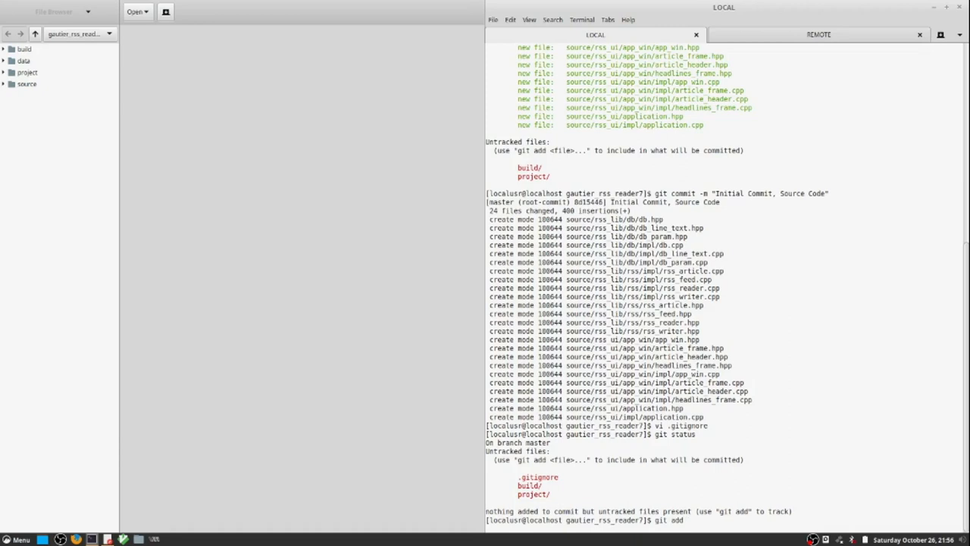
type(".gitignore")
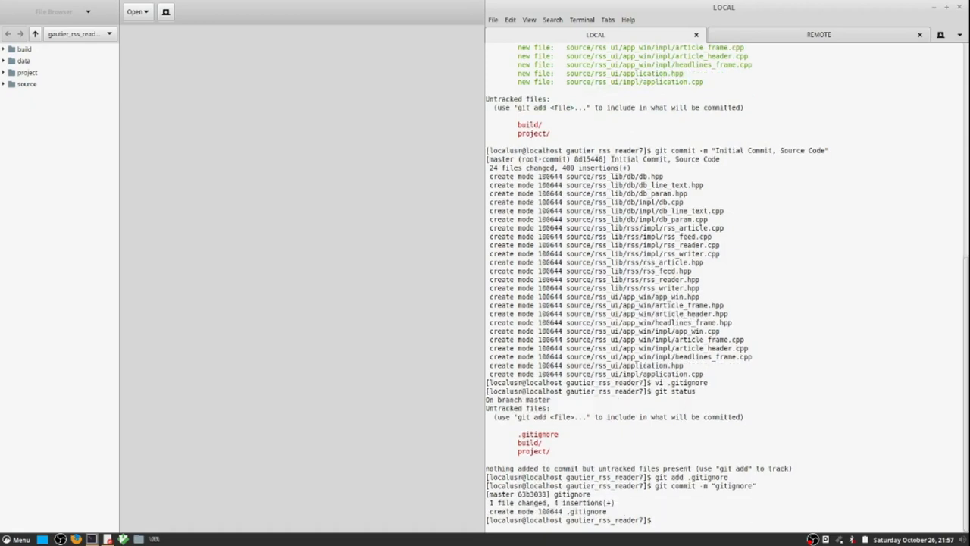
Check the untracked files, then stage the project/ folder, leaving only build/ untracked
type("git add")
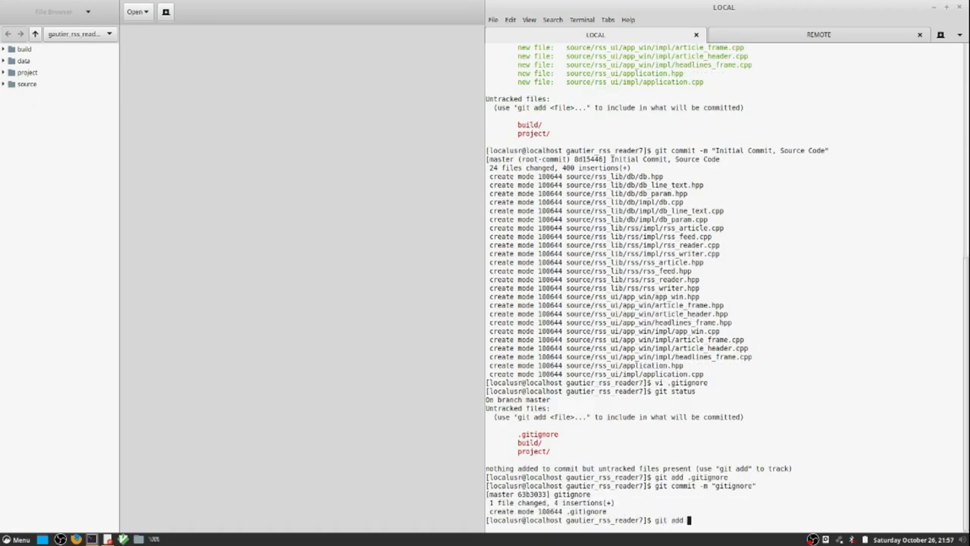
key("Ctrl+C")
type("status")
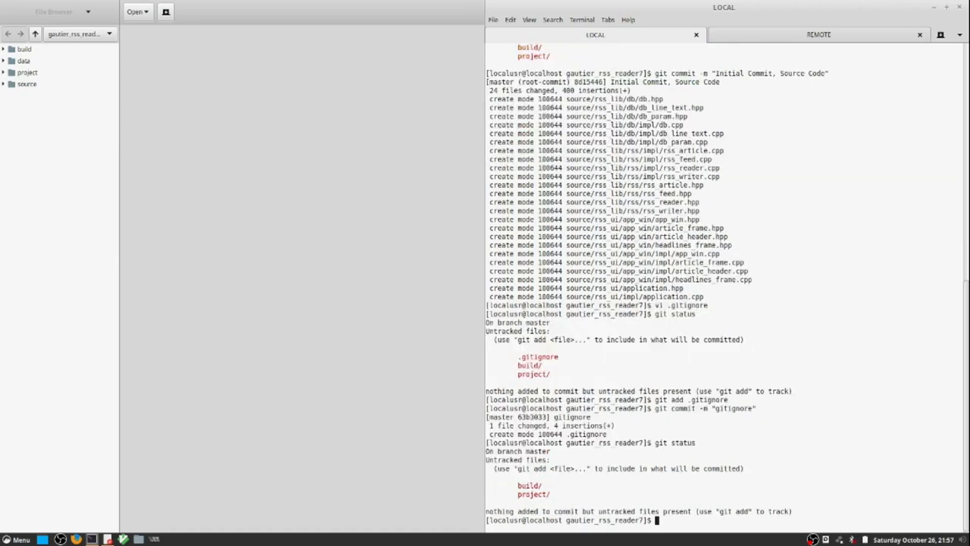
type("git")
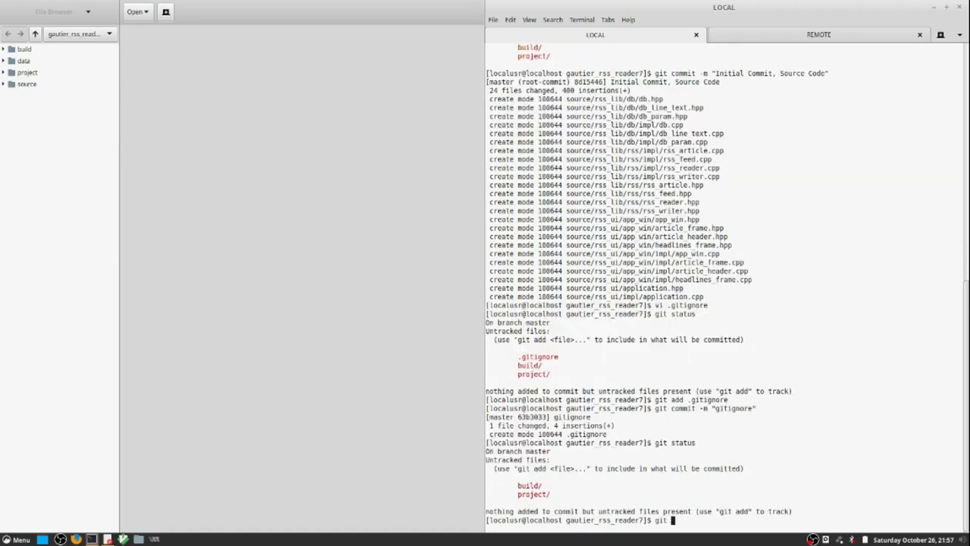
type("add project/")
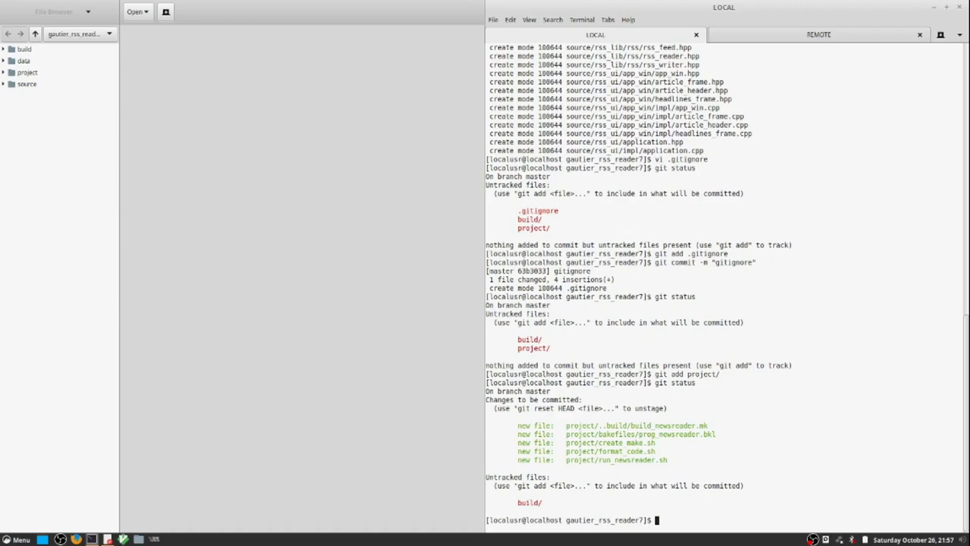
Unstage project/ with git reset HEAD, then cd into project/ to list its contents
type("git reset")
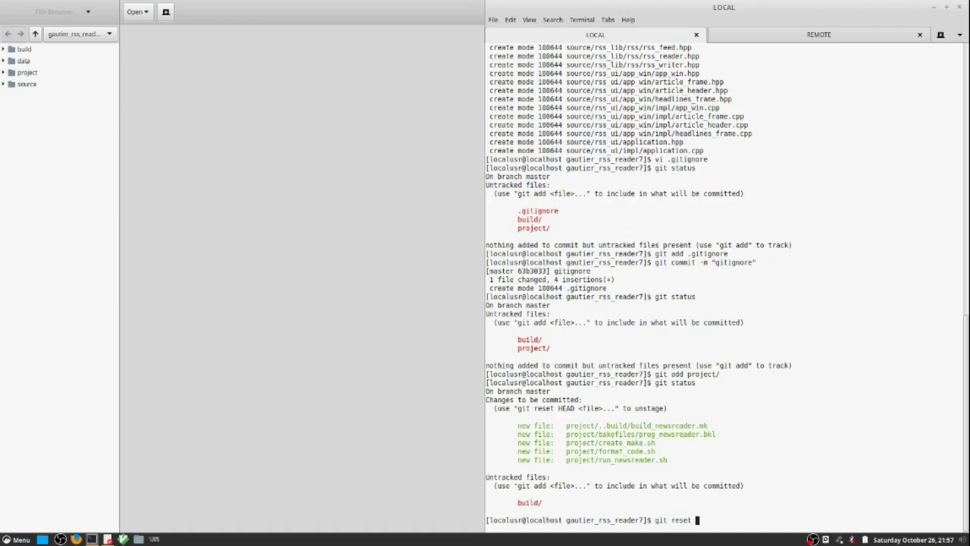
type("HEAD")
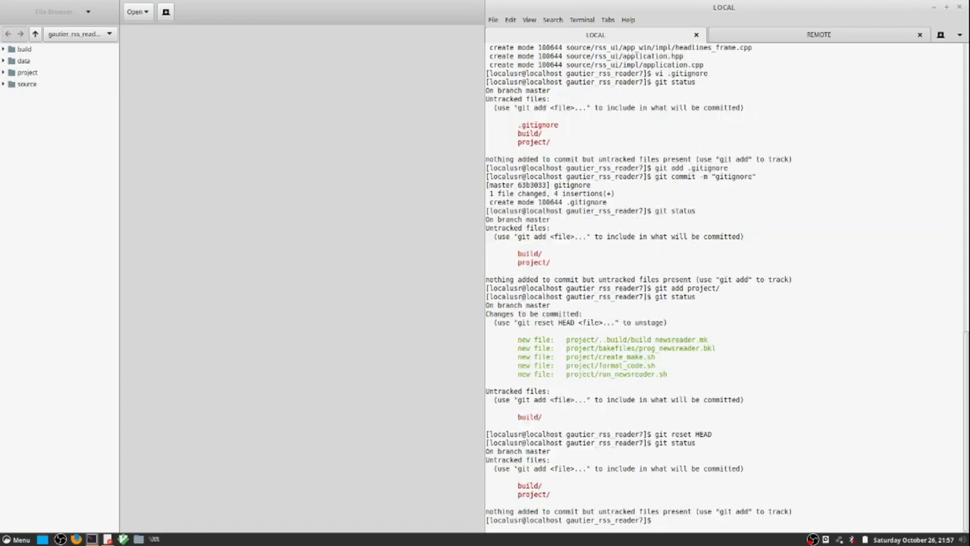
type("cd project/")
type("ls -l")
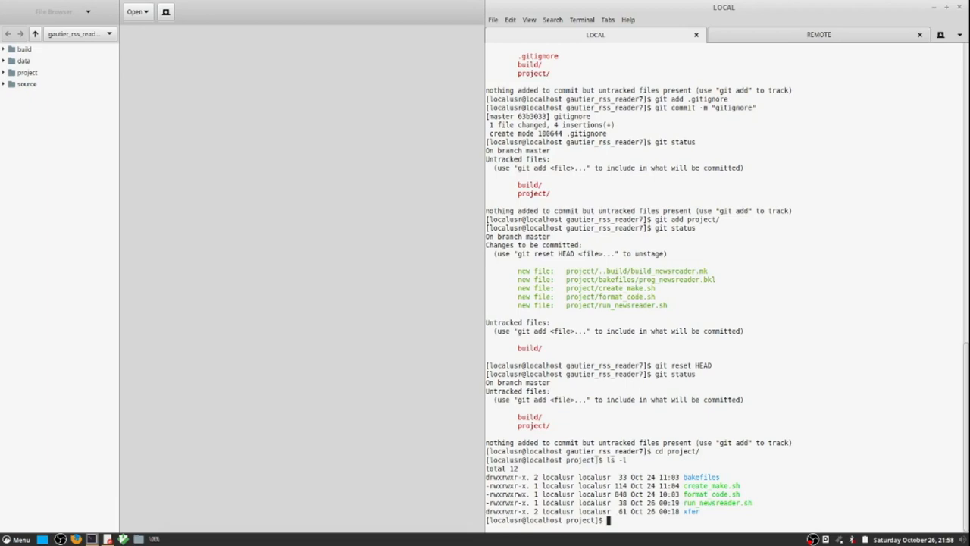
Return to the root and stage project/bakefiles/ for the "Bakefile Build Configuration" commit
type("cd ..")
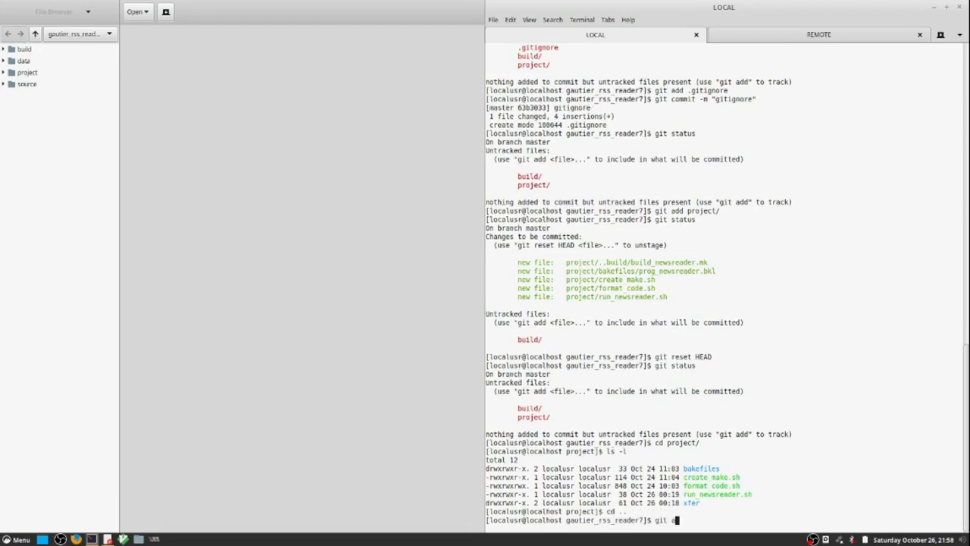
type("dd")
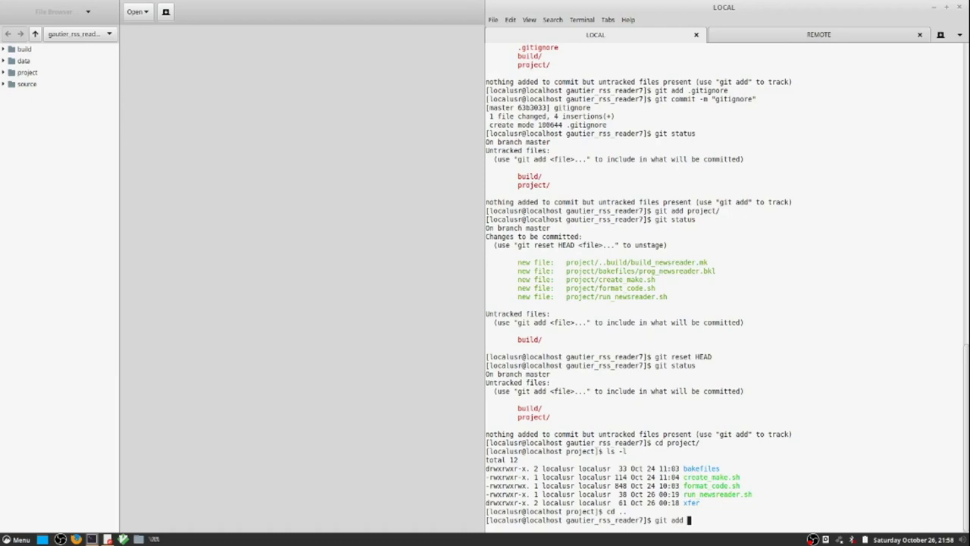
type("project/")
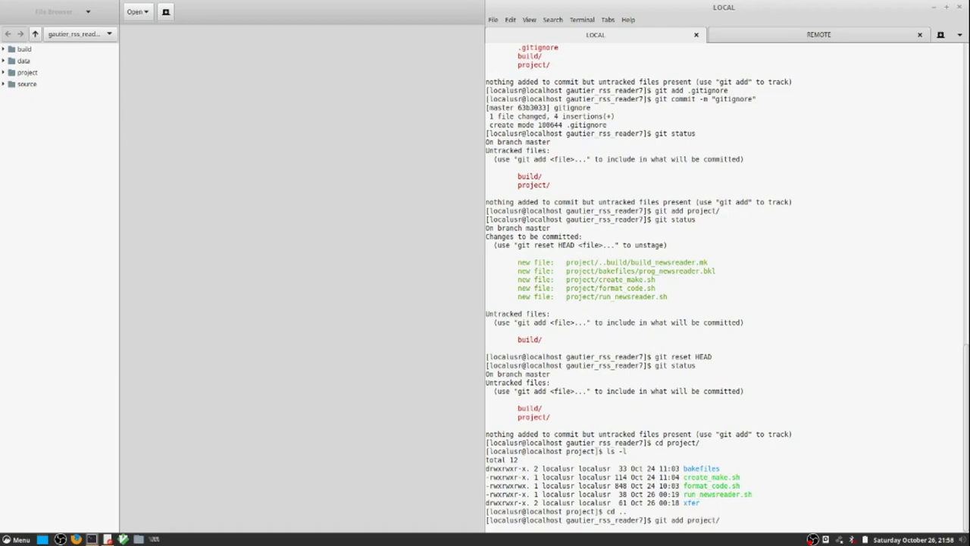
type("bakefiles/")
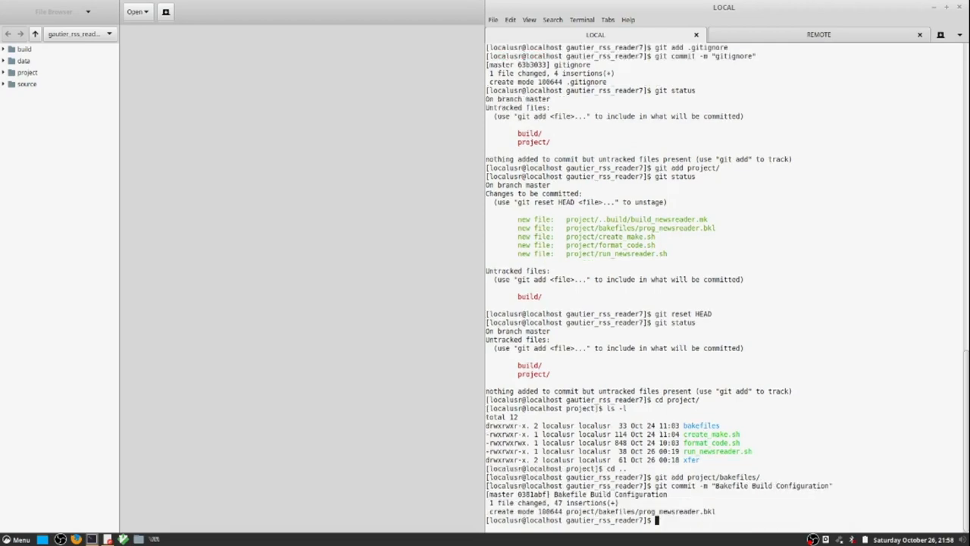
Stage create_make.sh, format_code.sh and run_newsreader.sh from project/ individually
type("git")
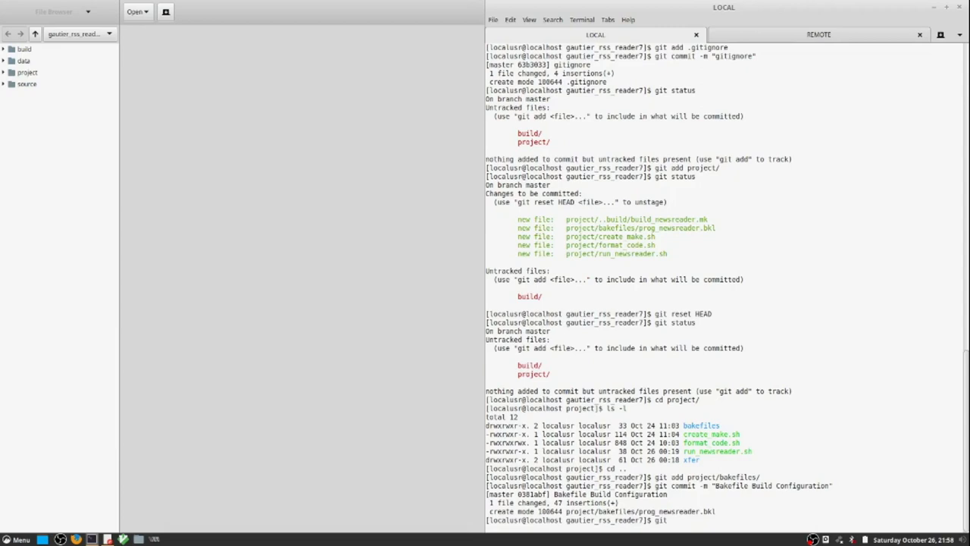
type("add project/create_make.sh")
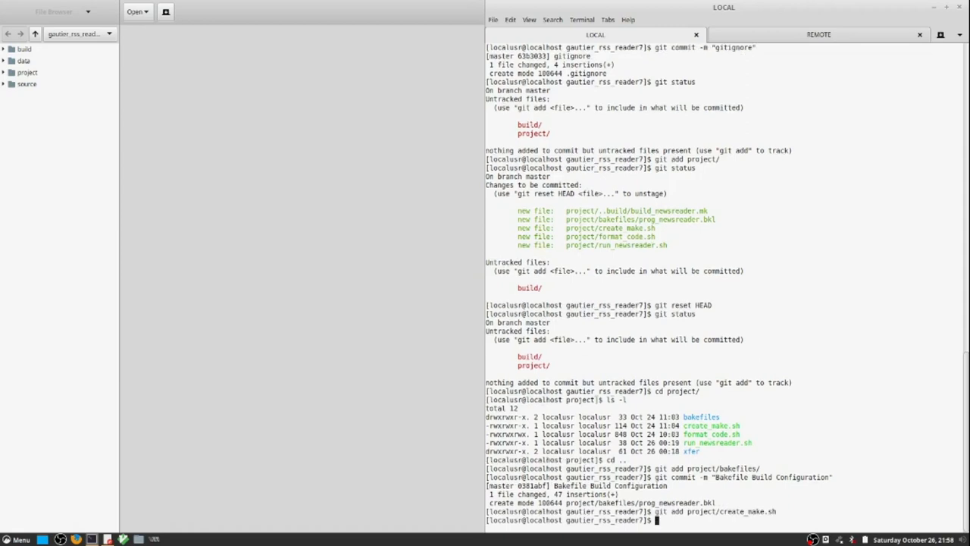
type("git add project/format_code.sh")
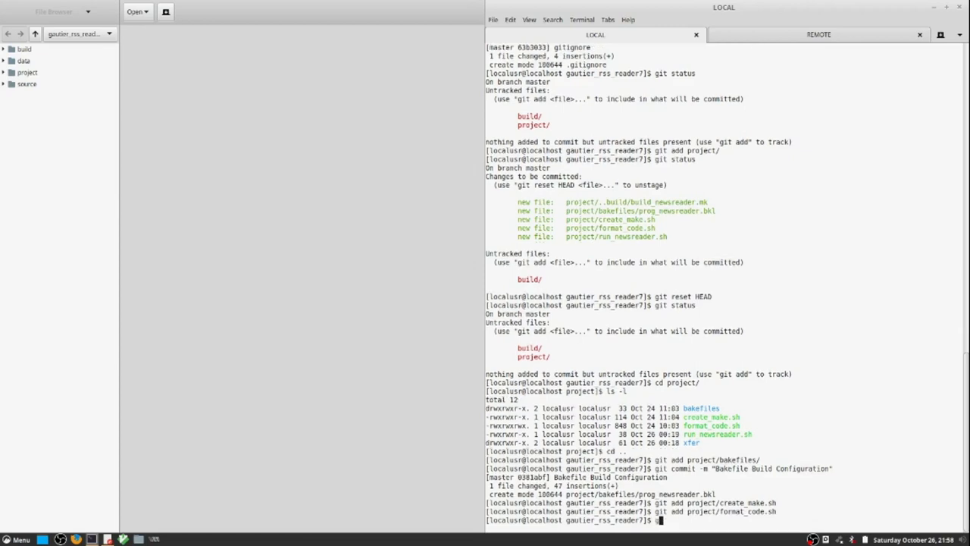
type("git add project/run_newsreader.sh")
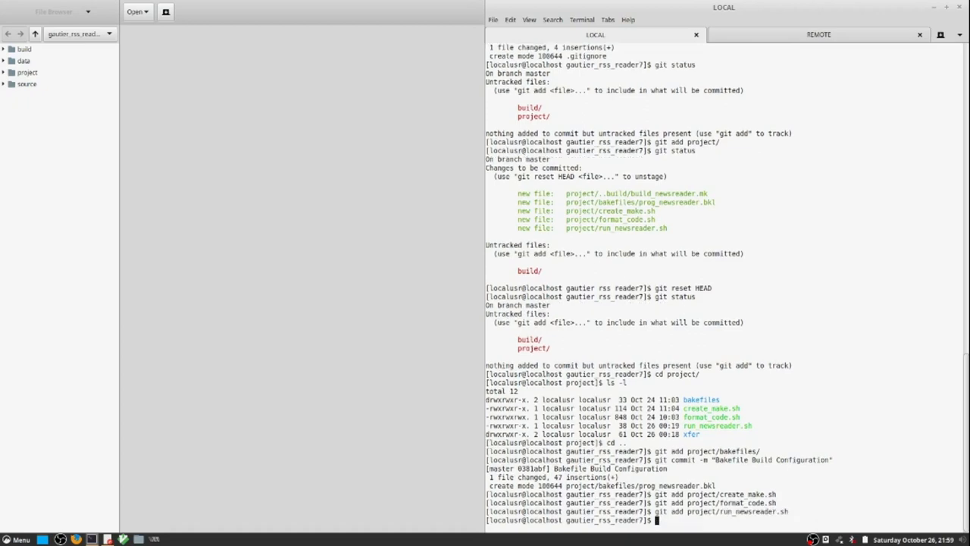
Commit the three staged scripts with a "Project Scripts" message
type("git commit")
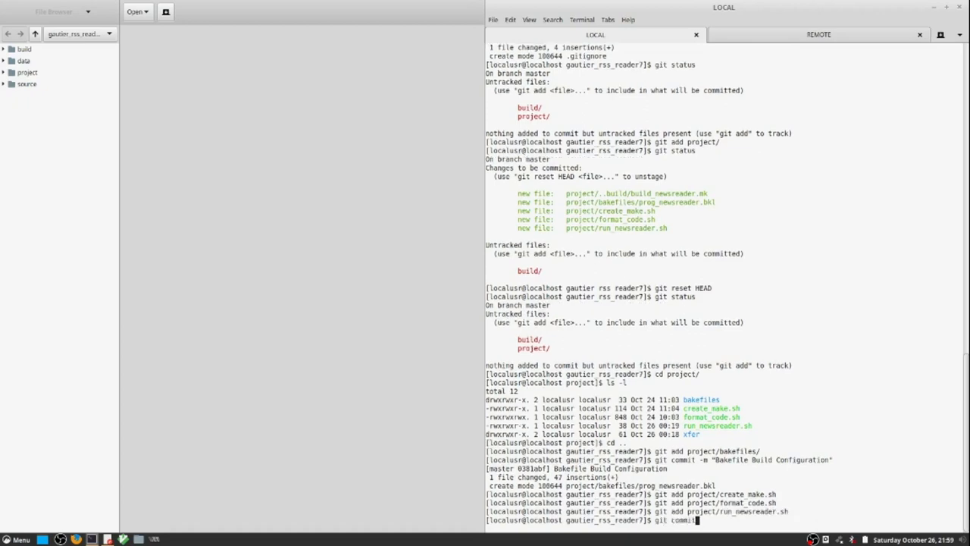
type("-m \"")
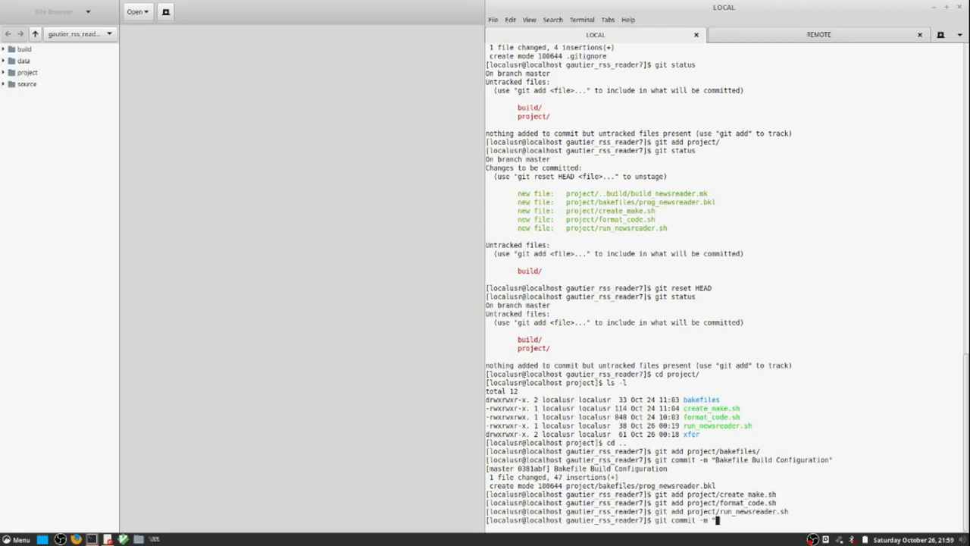
type("Proj")
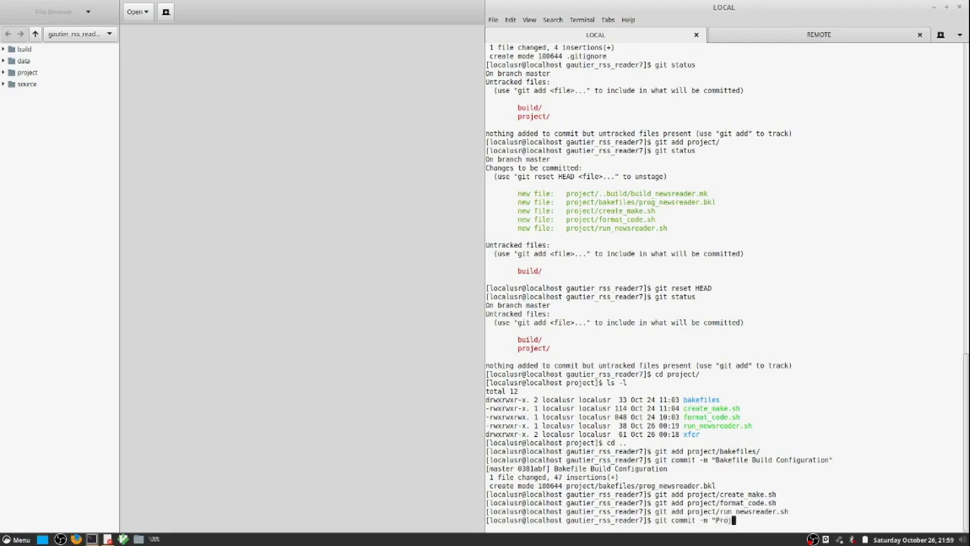
type("Project Scrip")
type("git stat")
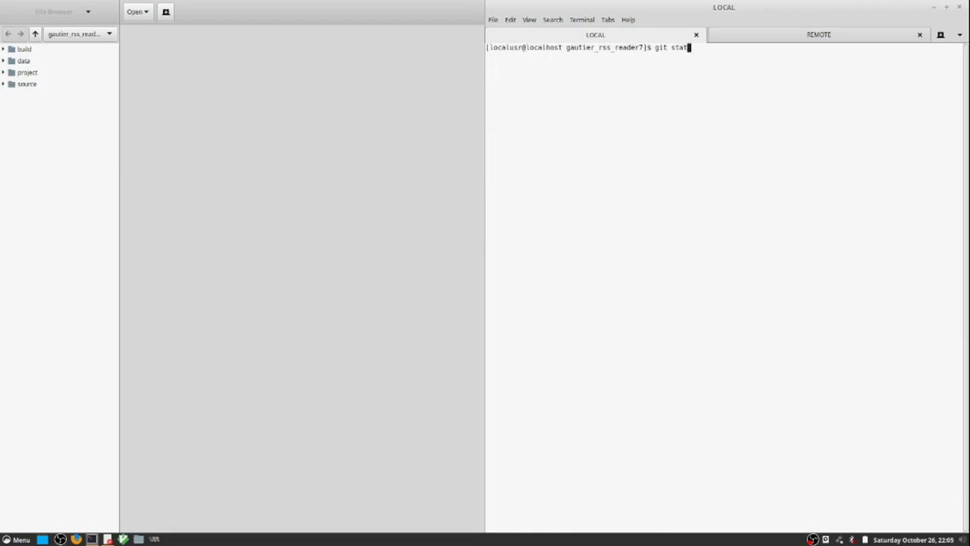
Confirm git status reports nothing to commit and type a closing note about the clean tree
key("Return")
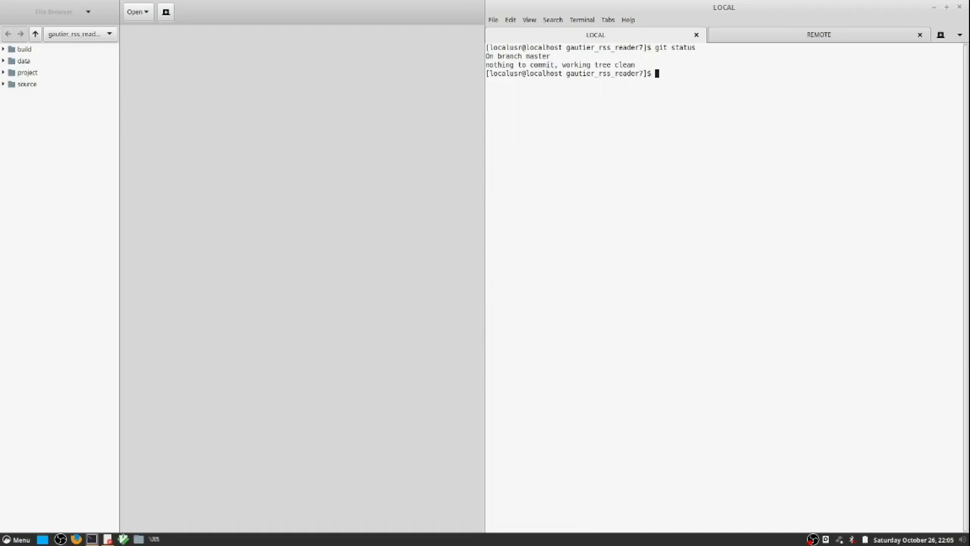
type("now c")
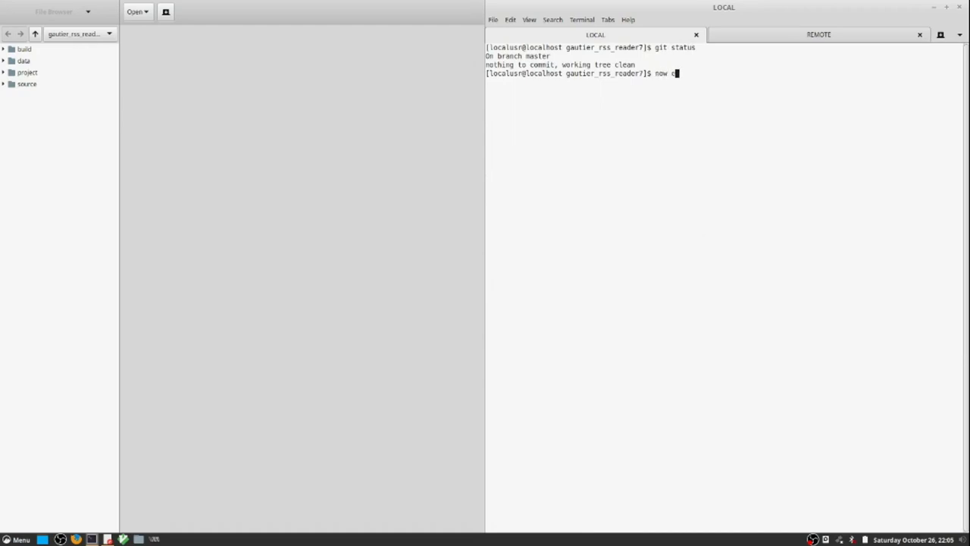
type("everythi")
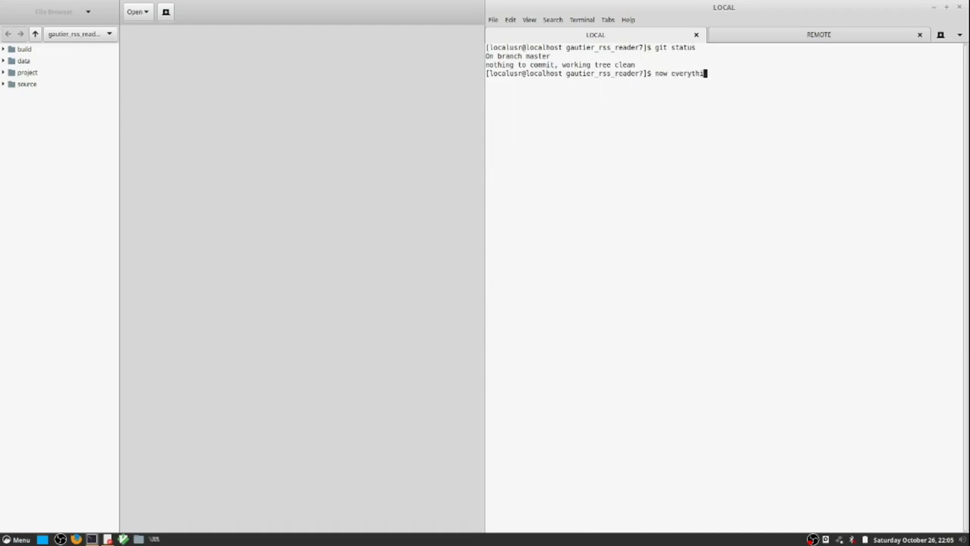
type("ing is in gi")
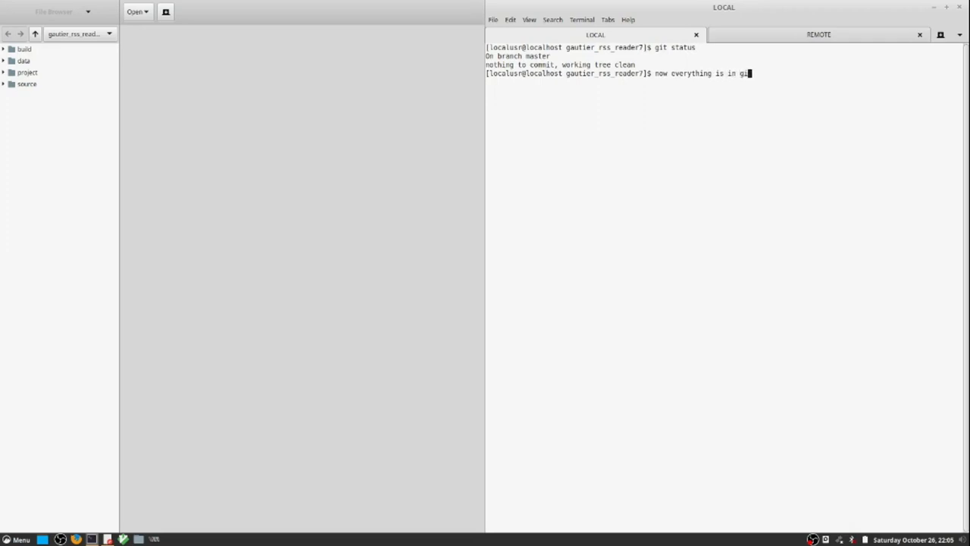
type("and")
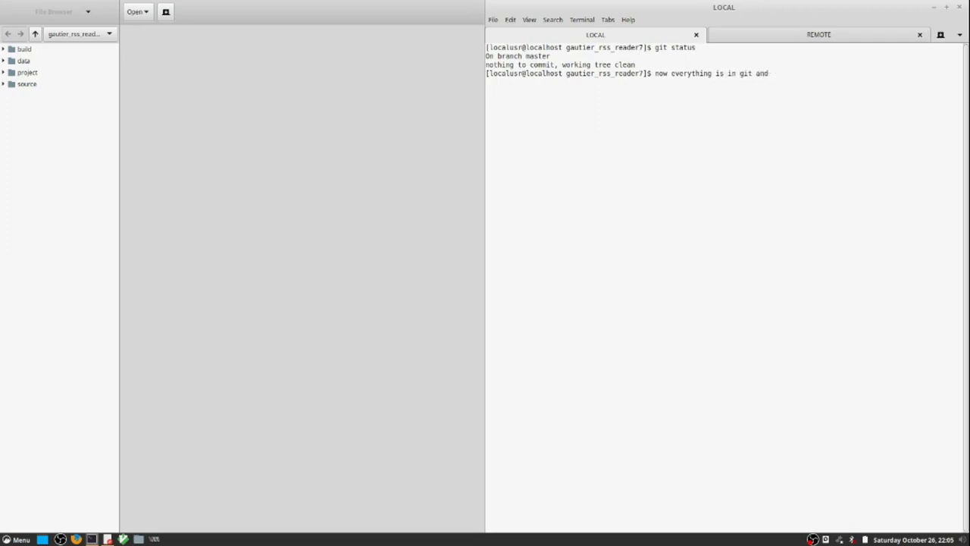
type("in clean")
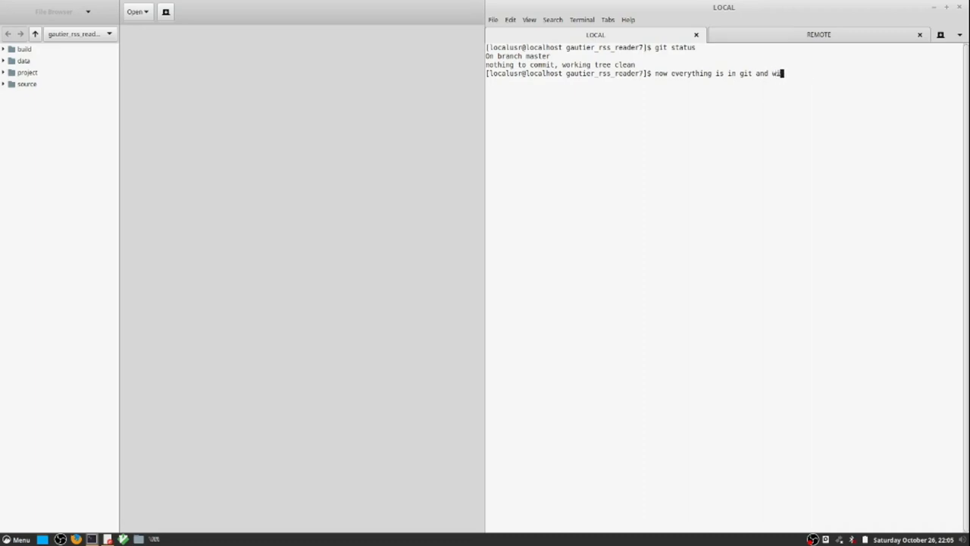
type("ith a clean t")
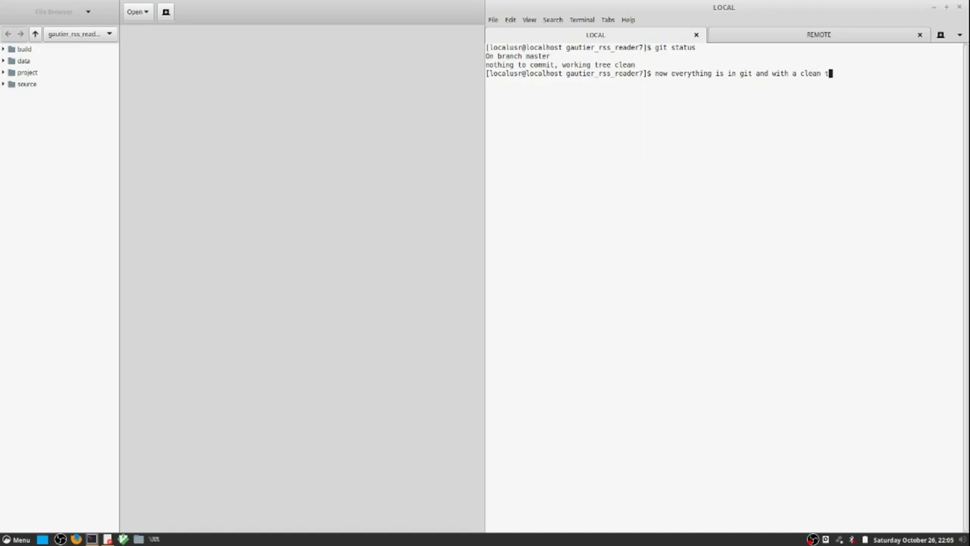
type("ree.")
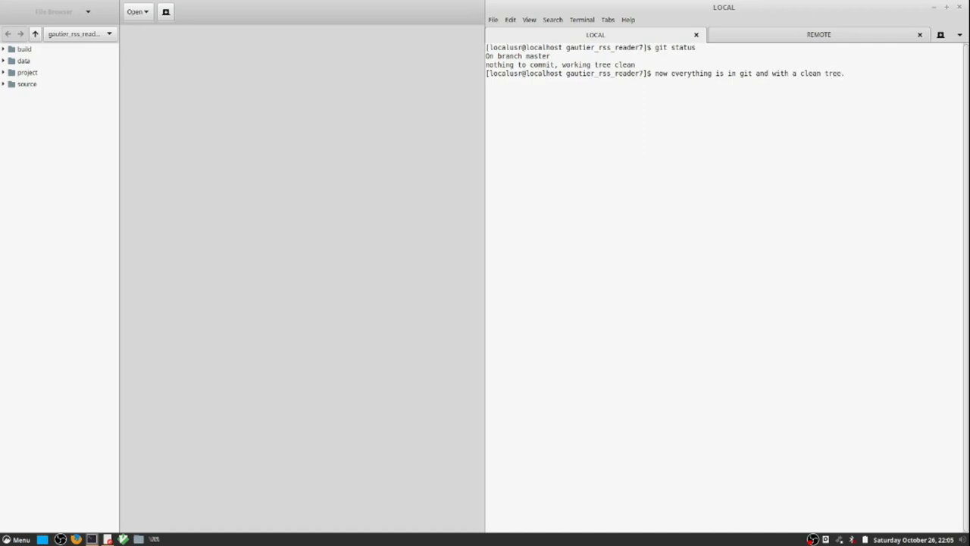